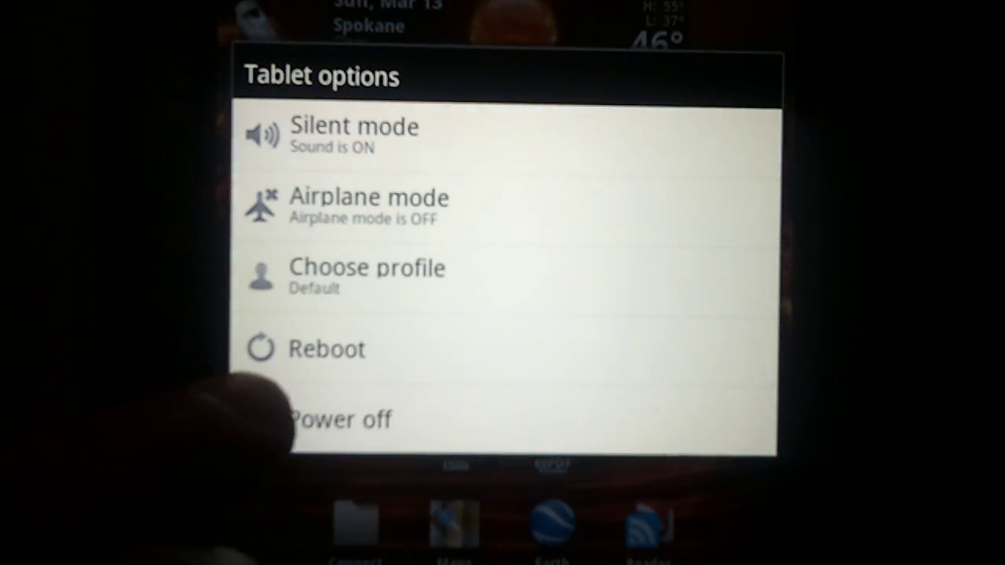
Reboot the Nook Color from the Tablet options menu
{"action": "left_click", "coordinate": [339, 419]}
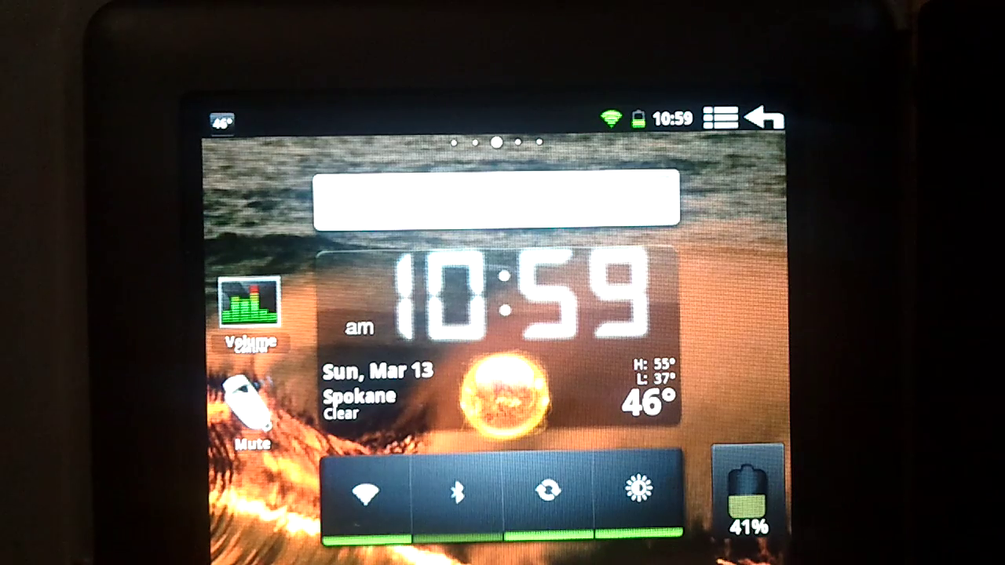
Open Bluetooth settings under Wireless & networks and scan, finding the paired Fascinate
{"action": "left_click", "coordinate": [454, 494]}
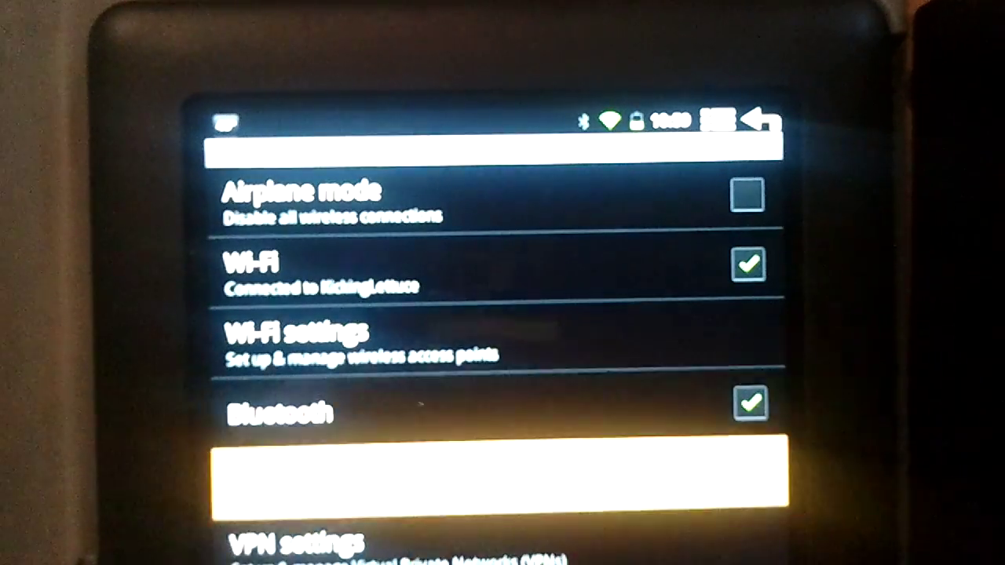
{"action": "left_click", "coordinate": [275, 412]}
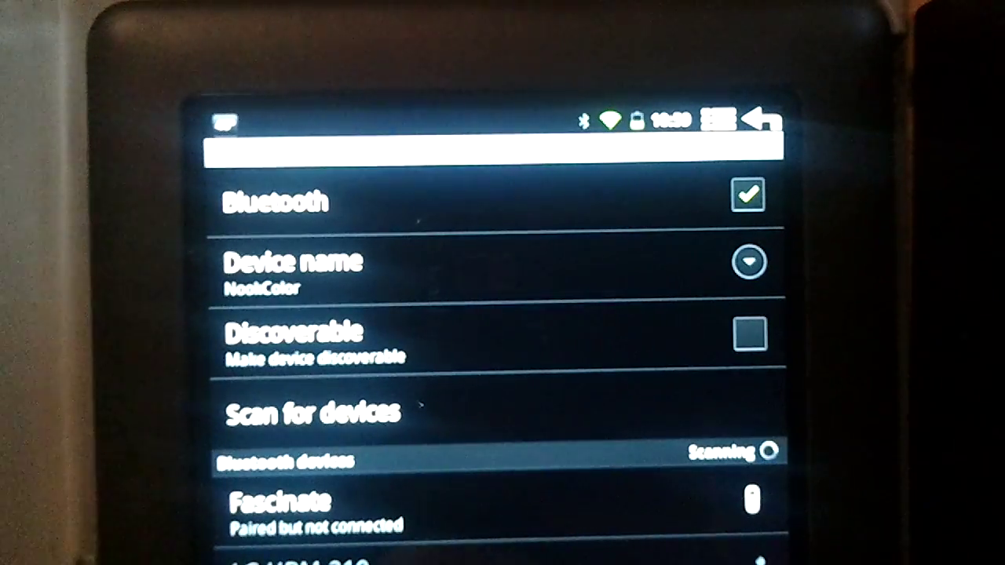